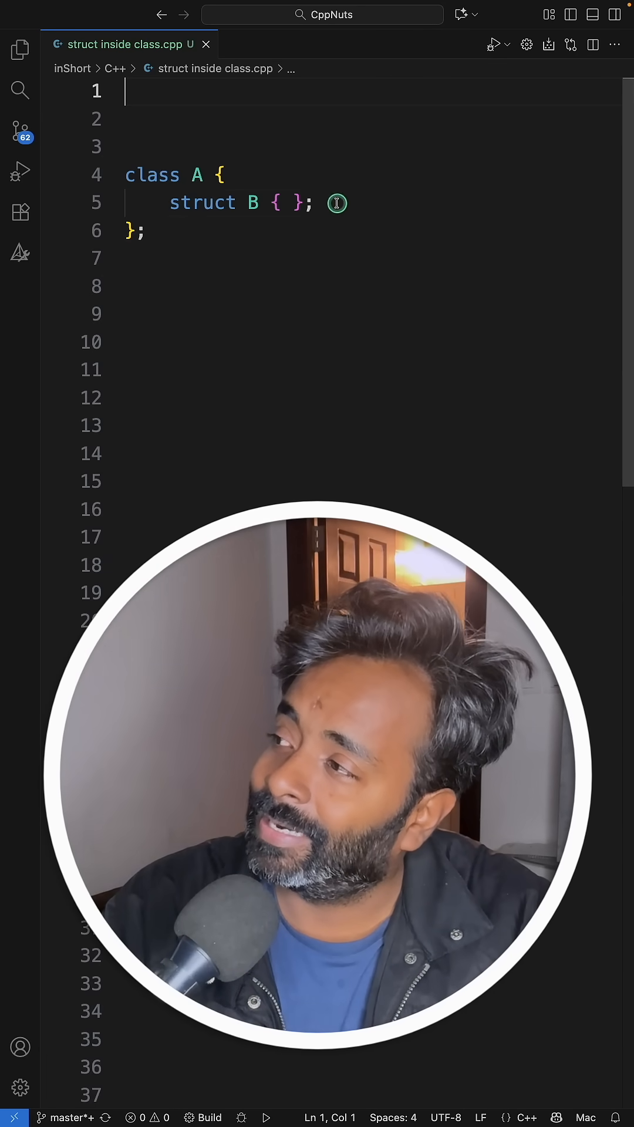
- Scroll the editor to the Cache class with its nested Stats struct and stats member
click(312, 203)
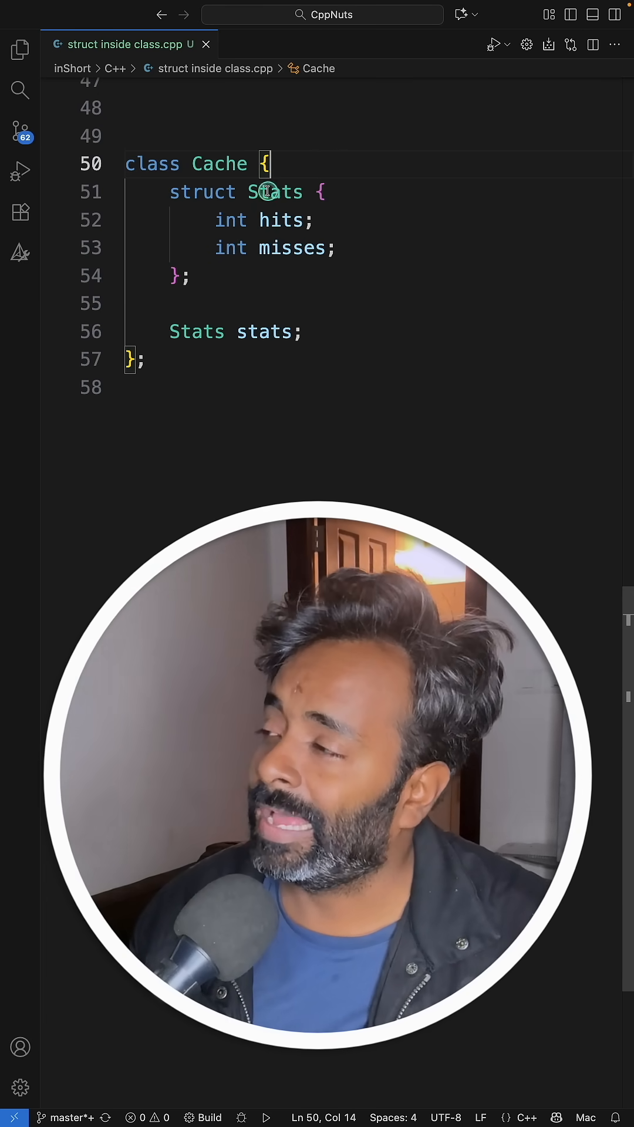
click(332, 191)
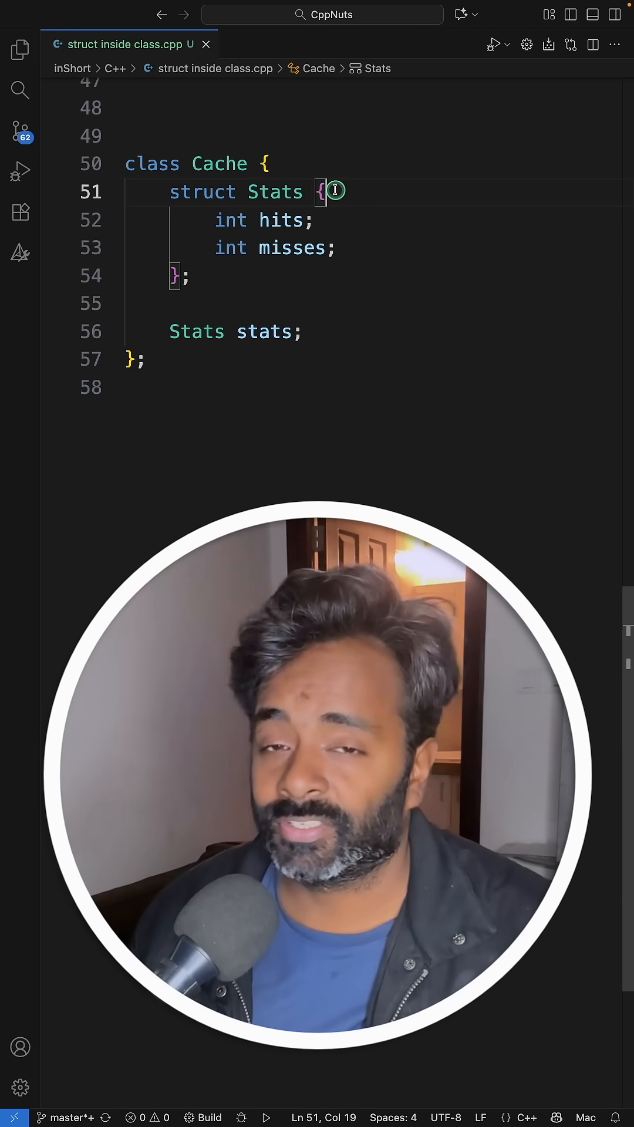
double_click(281, 219)
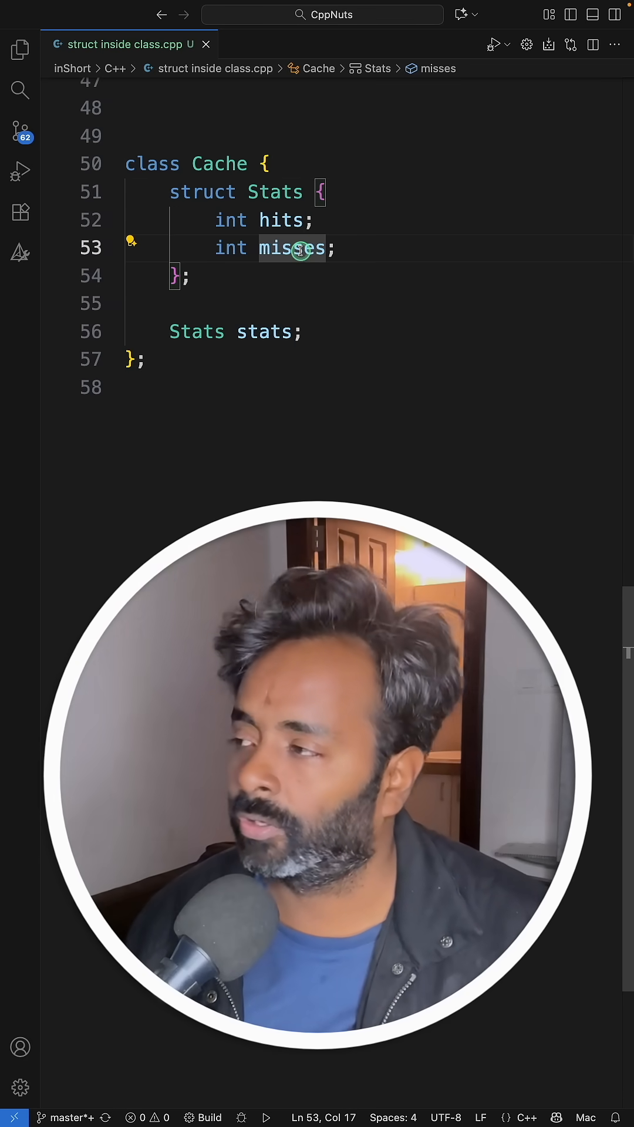
double_click(268, 331)
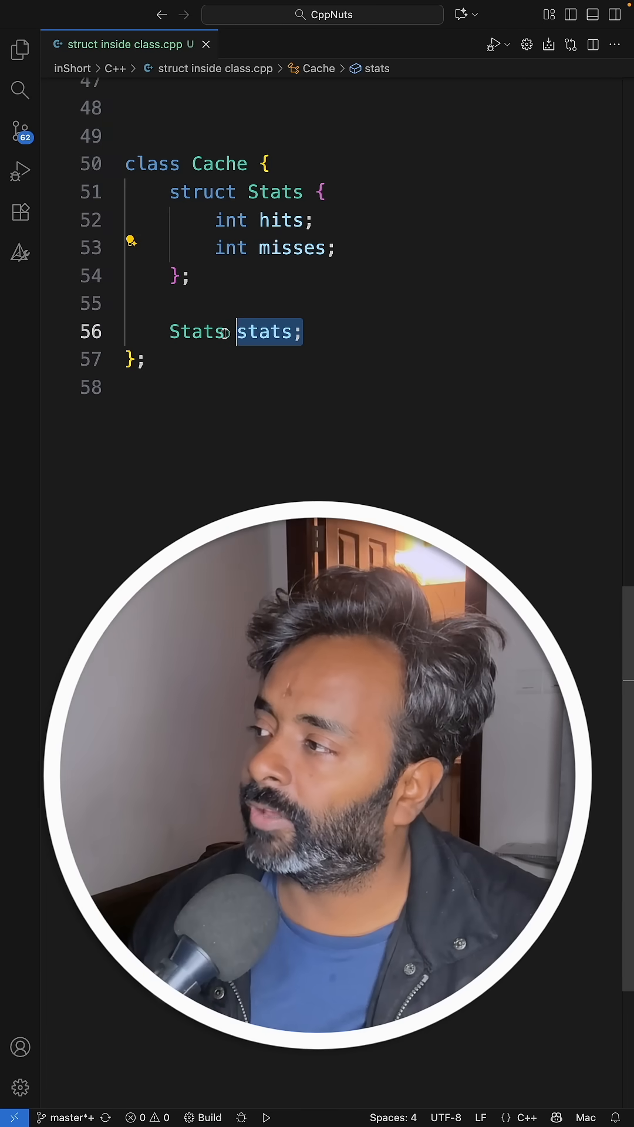
mouse_move(290, 248)
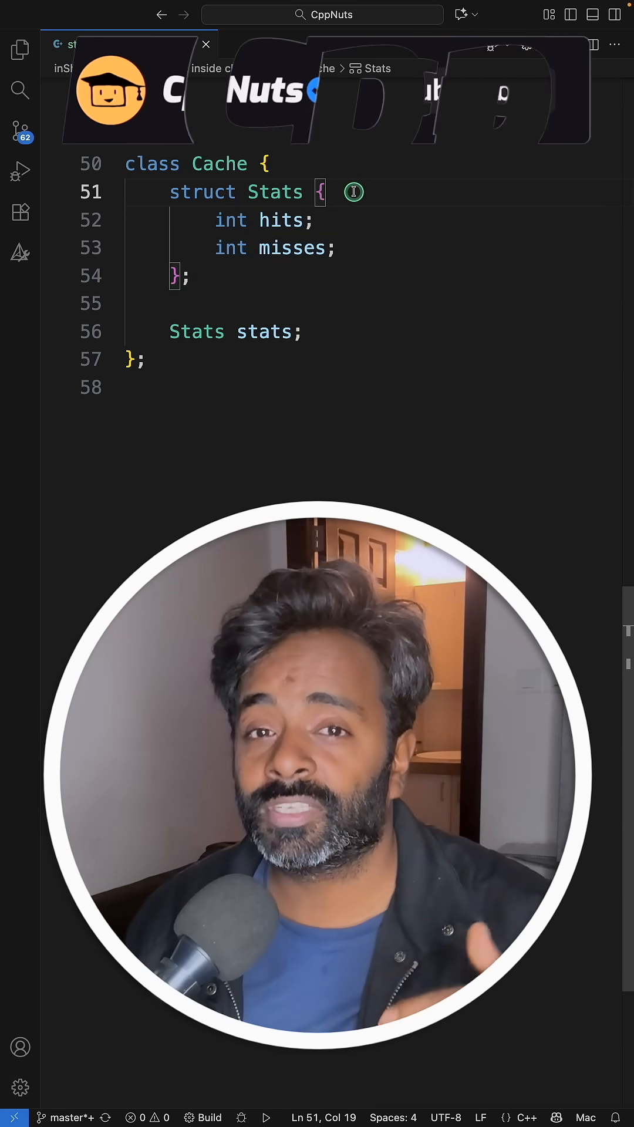
double_click(220, 164)
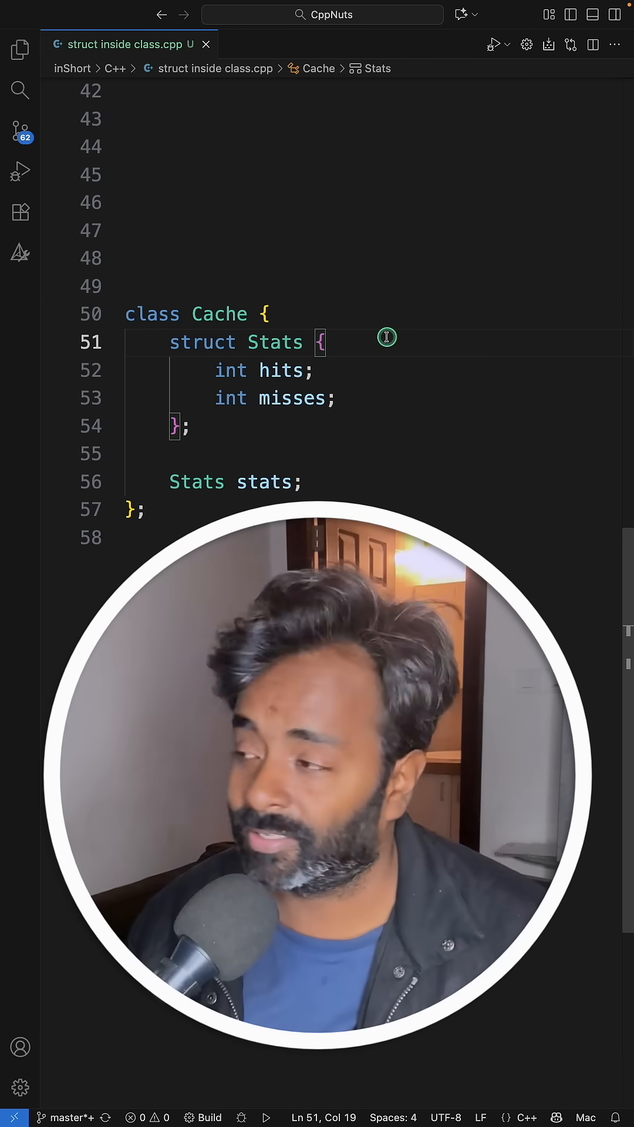
click(270, 453)
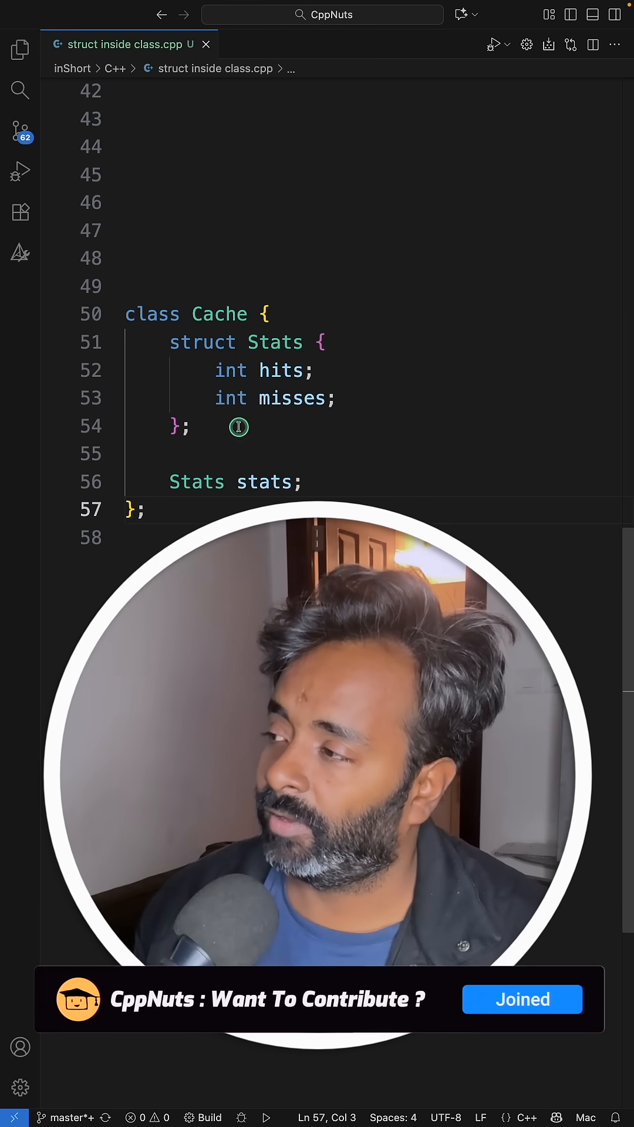
click(310, 369)
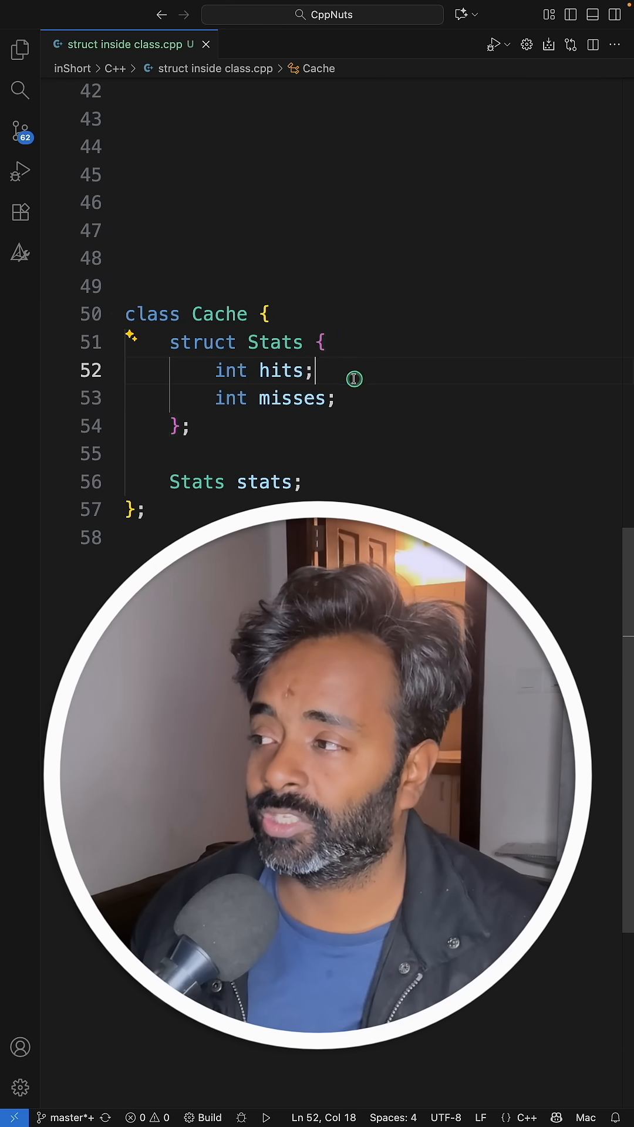